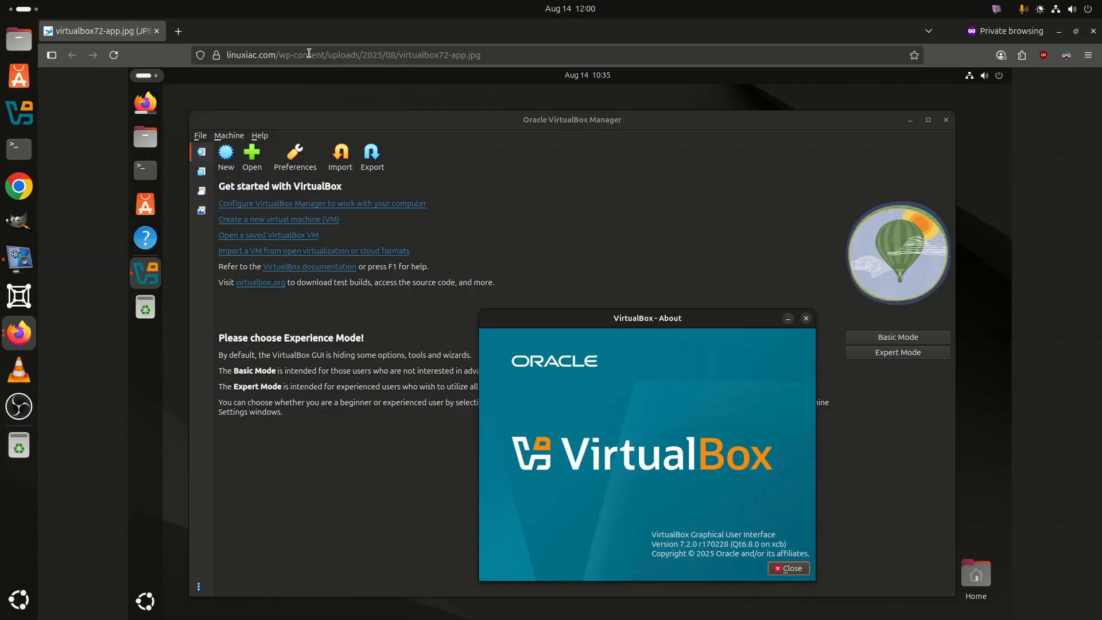
- Start the VirtualBox 7.2 news clip and return to the private window with the screenshot
{"action": "left_click", "coordinate": [493, 55]}
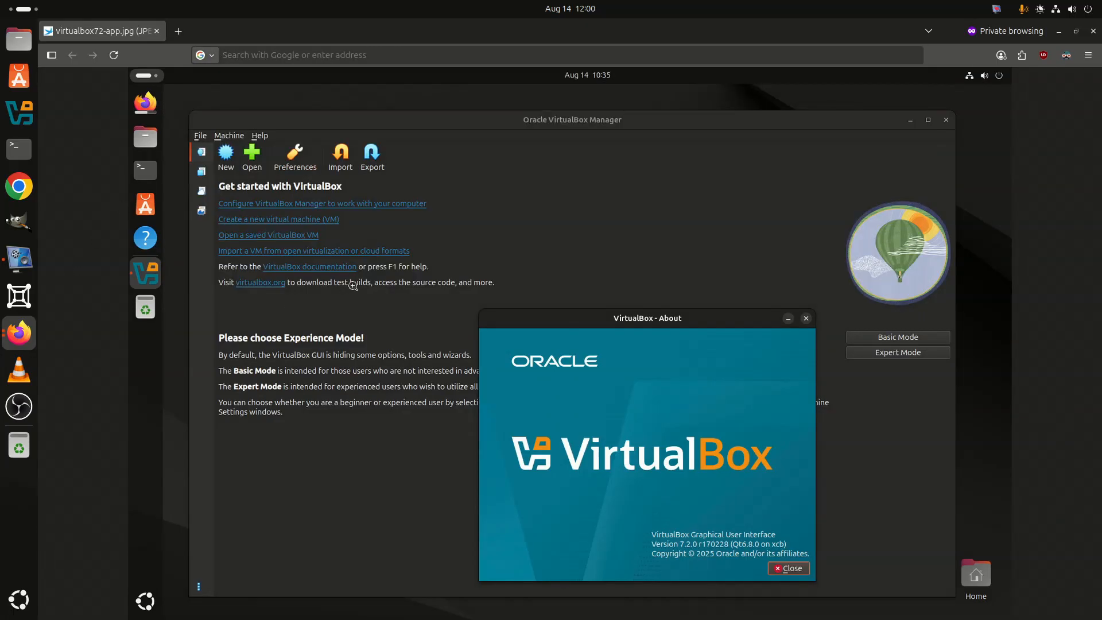
{"action": "mouse_move", "coordinate": [716, 502]}
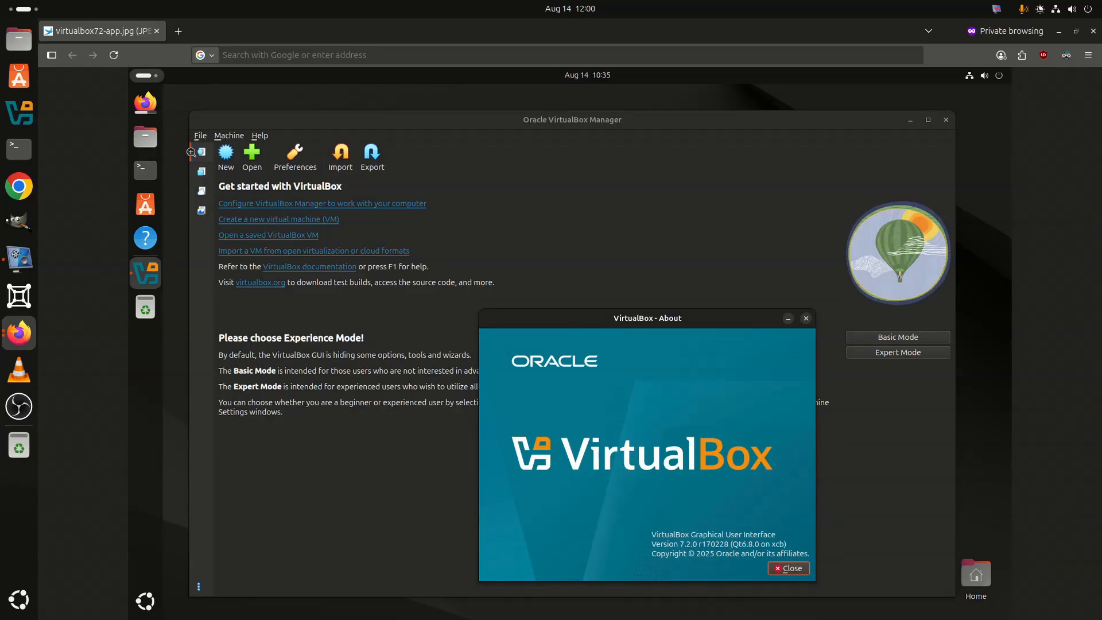
{"action": "mouse_move", "coordinate": [198, 214]}
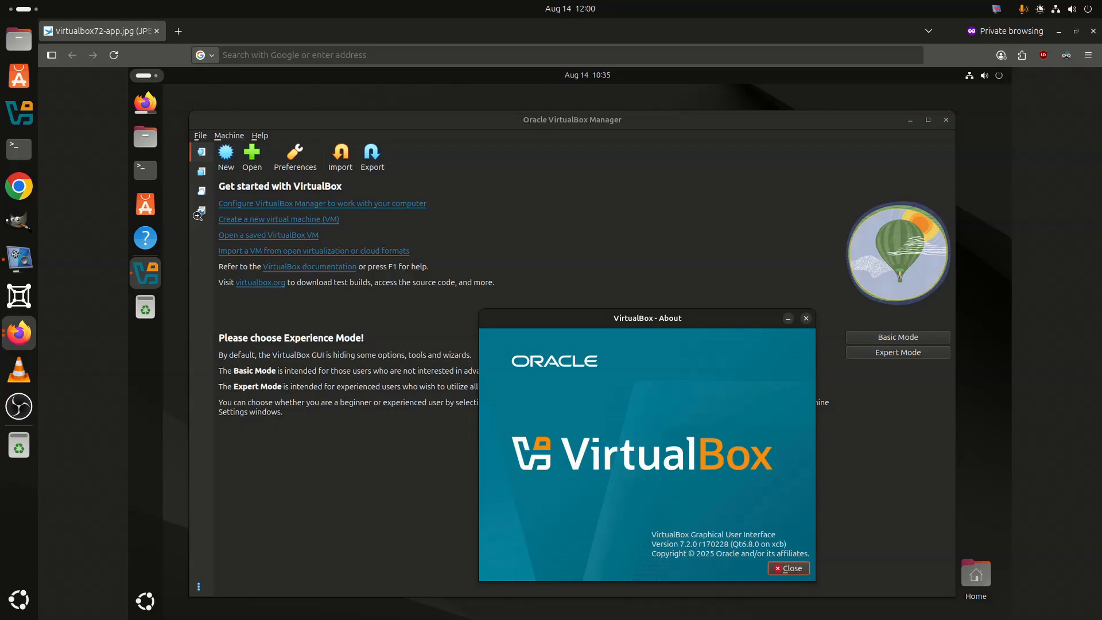
{"action": "mouse_move", "coordinate": [88, 465]}
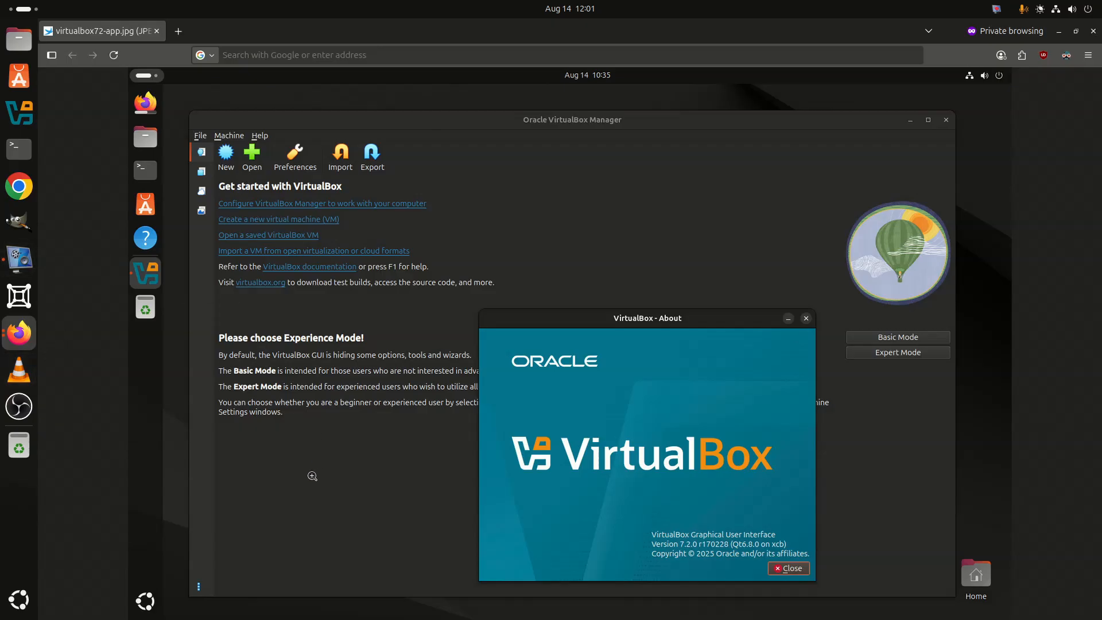
{"action": "mouse_move", "coordinate": [189, 148]}
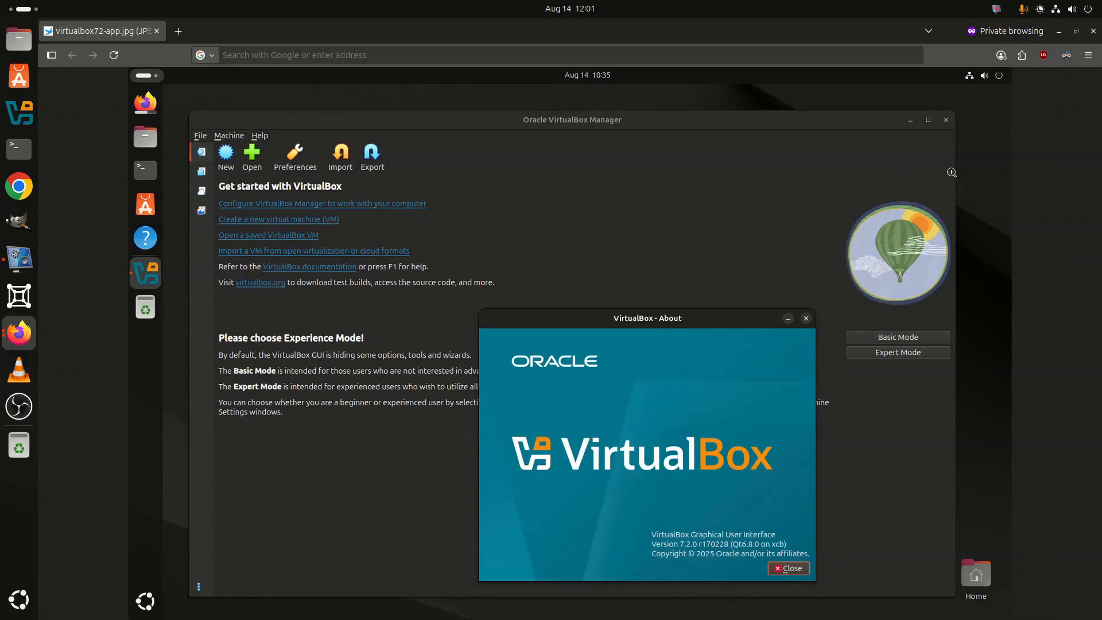
{"action": "mouse_move", "coordinate": [617, 246]}
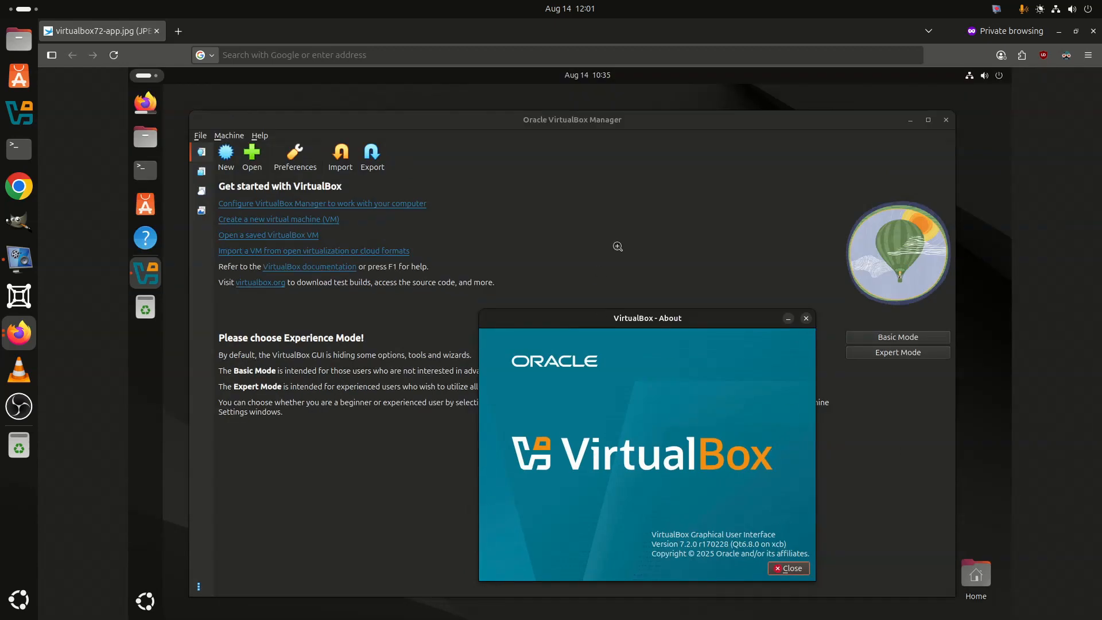
{"action": "mouse_move", "coordinate": [700, 217]}
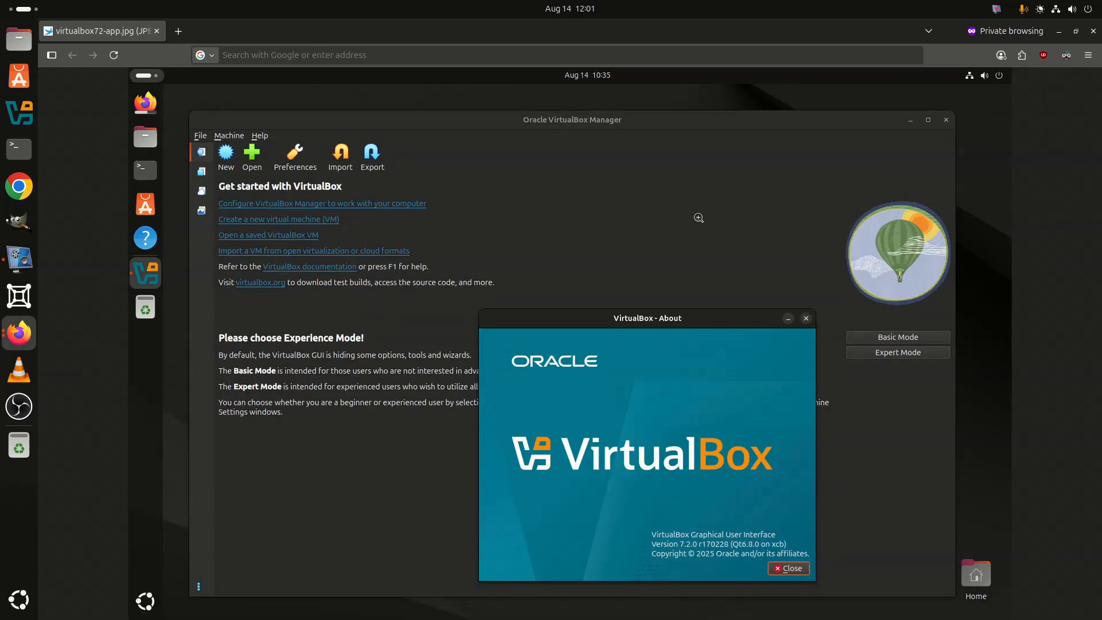
{"action": "mouse_move", "coordinate": [439, 282]}
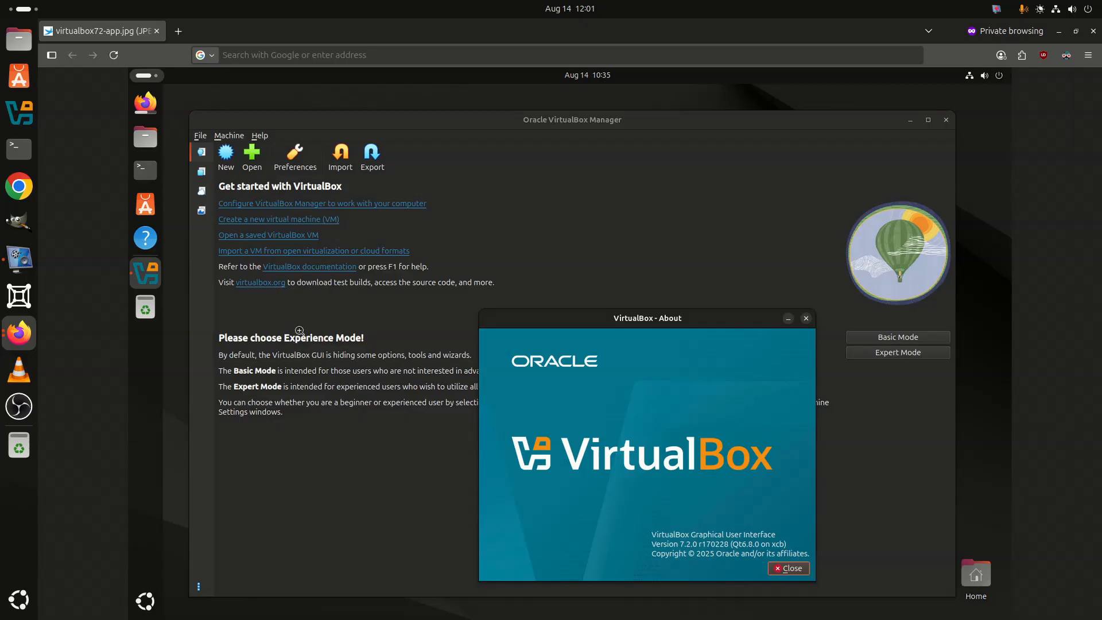
{"action": "mouse_move", "coordinate": [18, 148]}
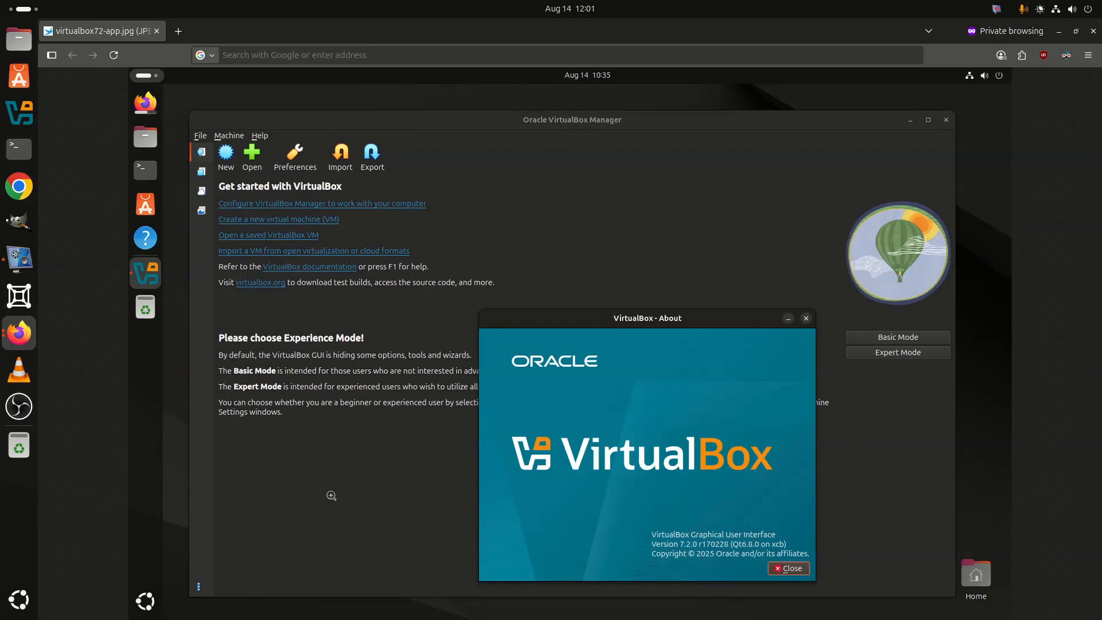
{"action": "mouse_move", "coordinate": [46, 244]}
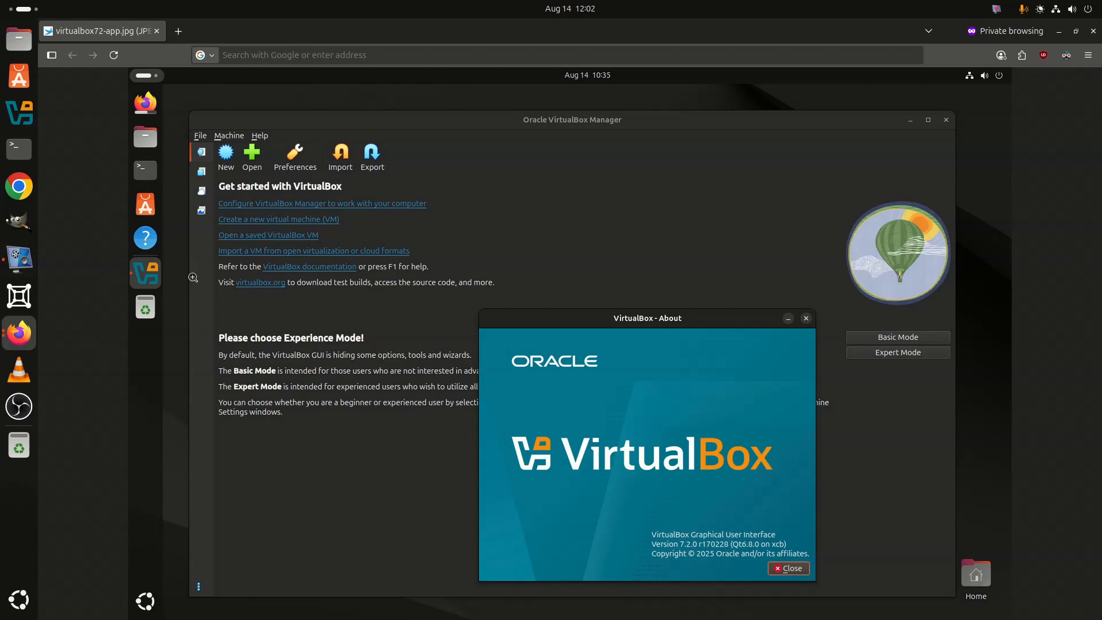
{"action": "mouse_move", "coordinate": [18, 258]}
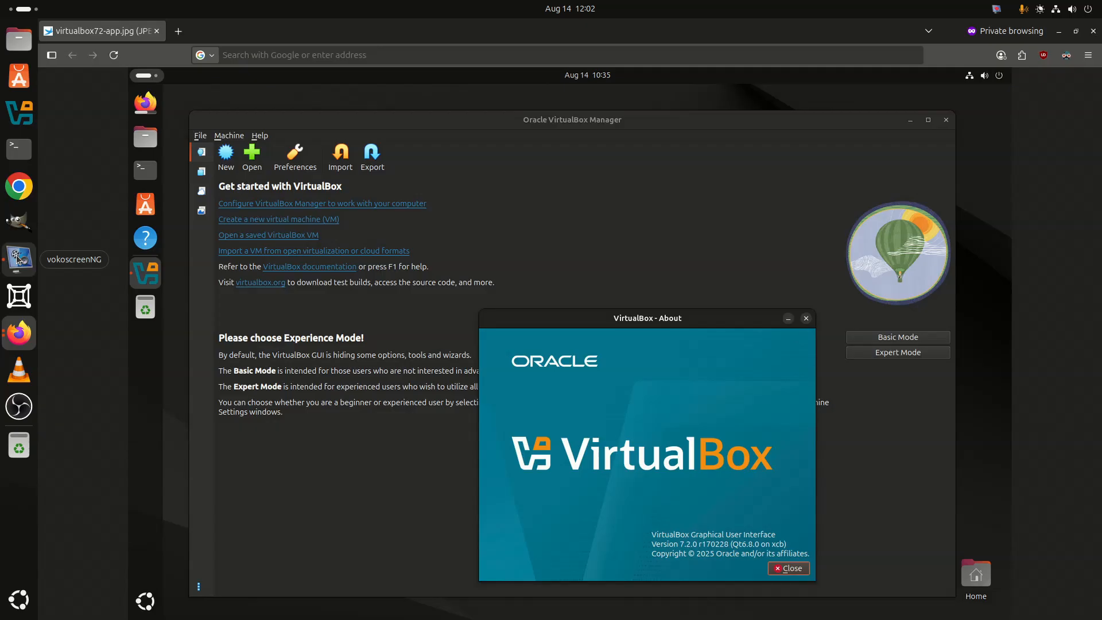
{"action": "mouse_move", "coordinate": [58, 234]}
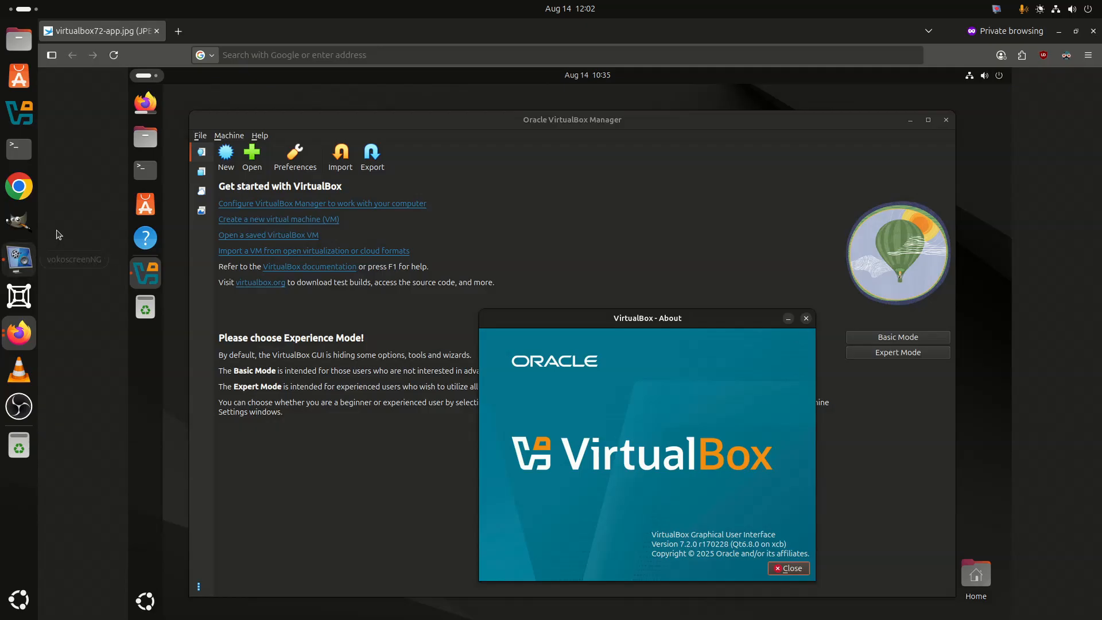
{"action": "mouse_move", "coordinate": [38, 256]}
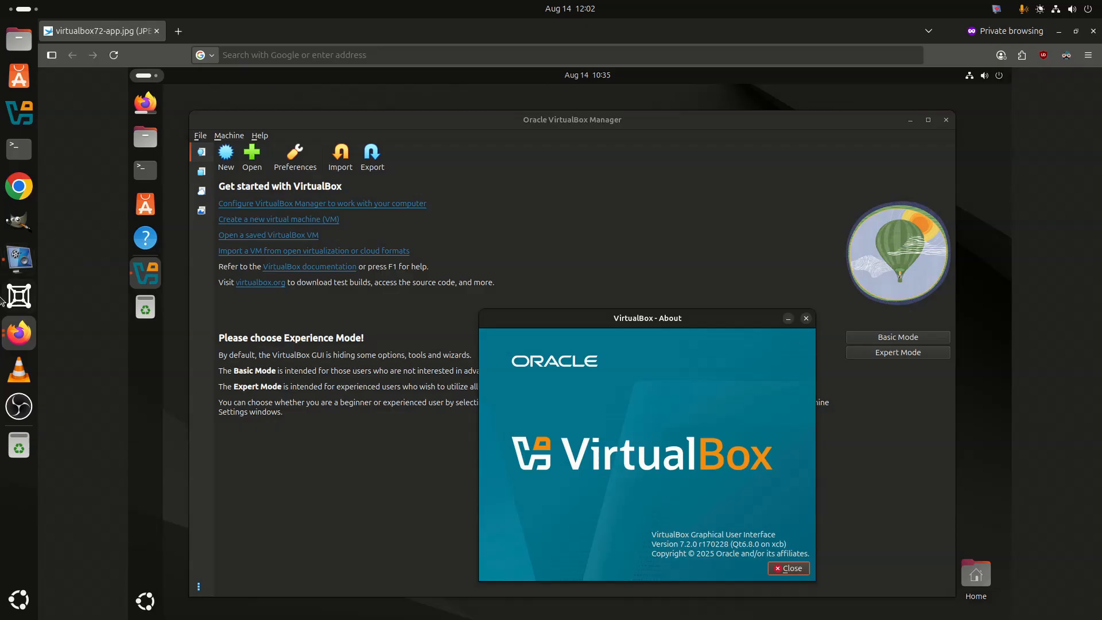
{"action": "mouse_move", "coordinate": [106, 329]}
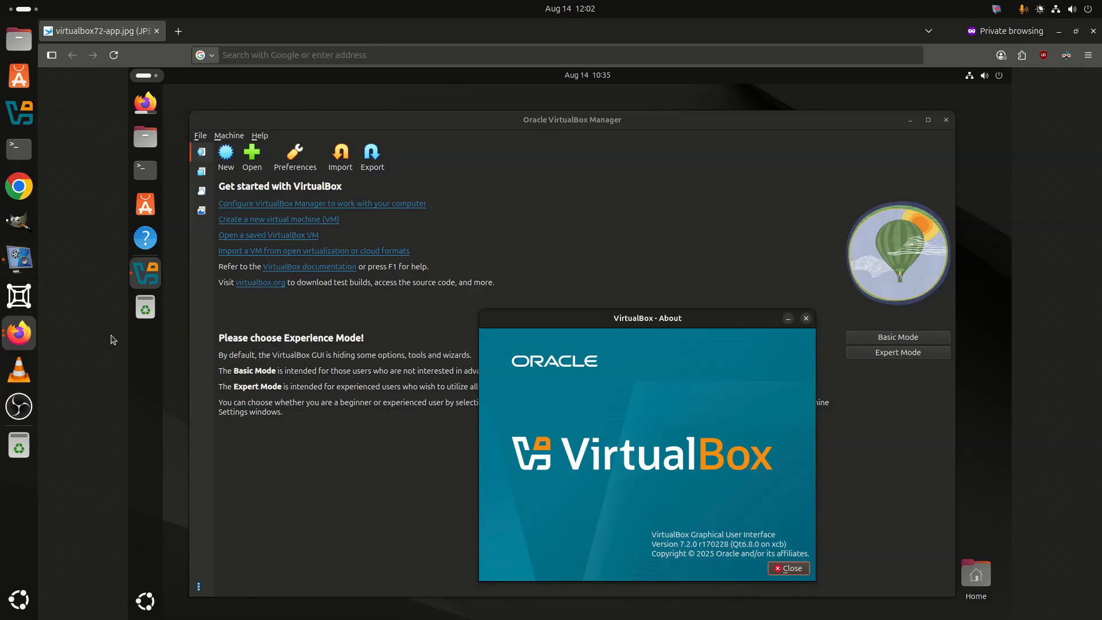
{"action": "mouse_move", "coordinate": [43, 287]}
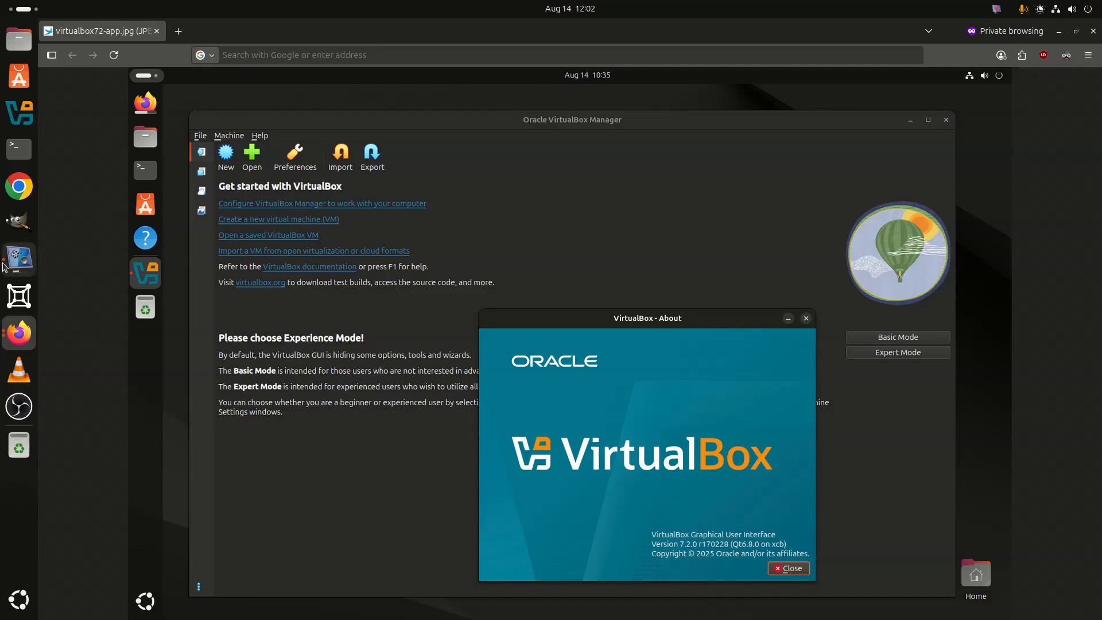
{"action": "mouse_move", "coordinate": [17, 259]}
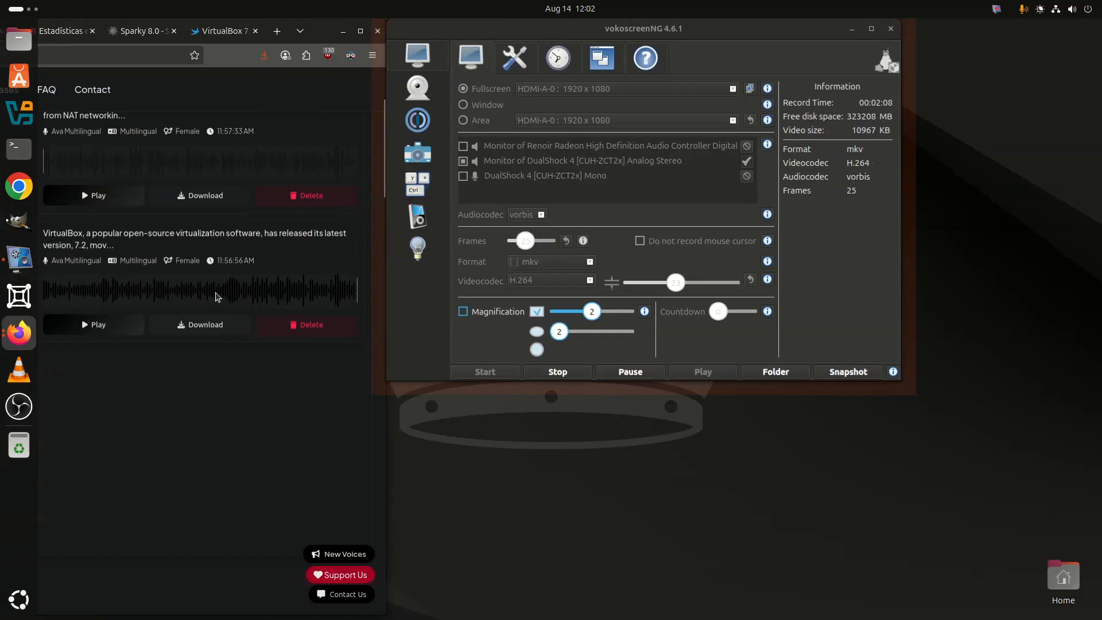
{"action": "right_click", "coordinate": [19, 333]}
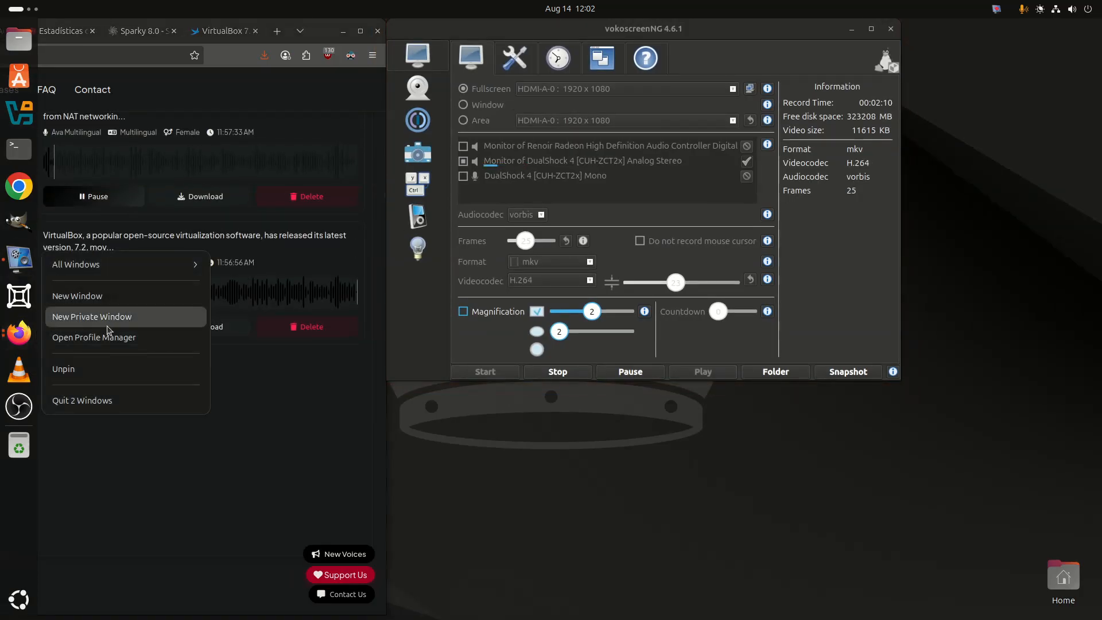
{"action": "left_click", "coordinate": [75, 264]}
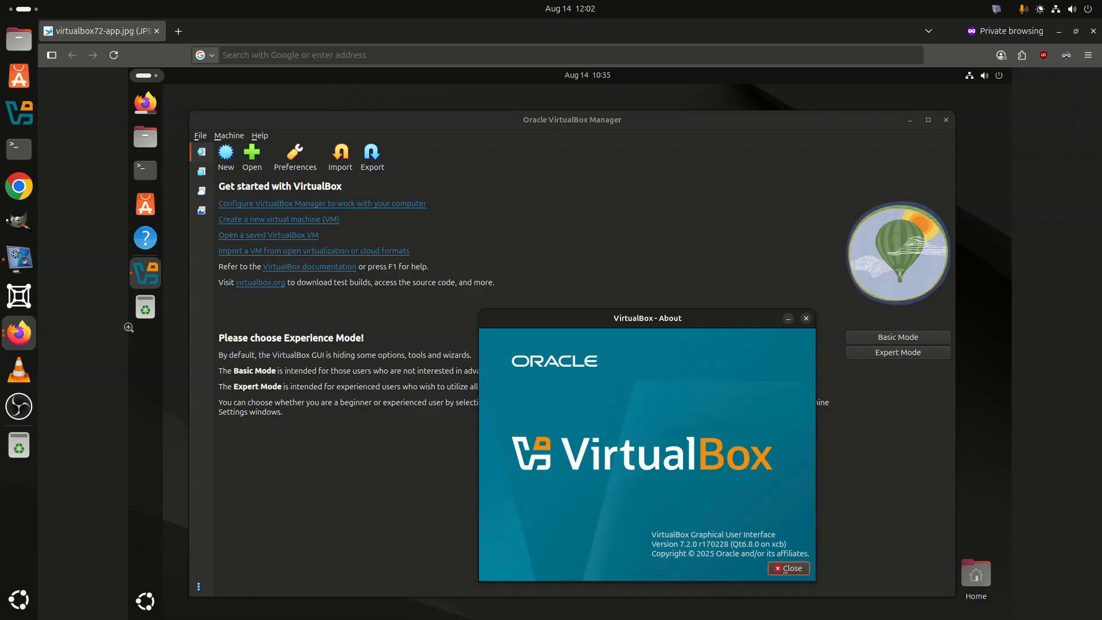
{"action": "mouse_move", "coordinate": [71, 306]}
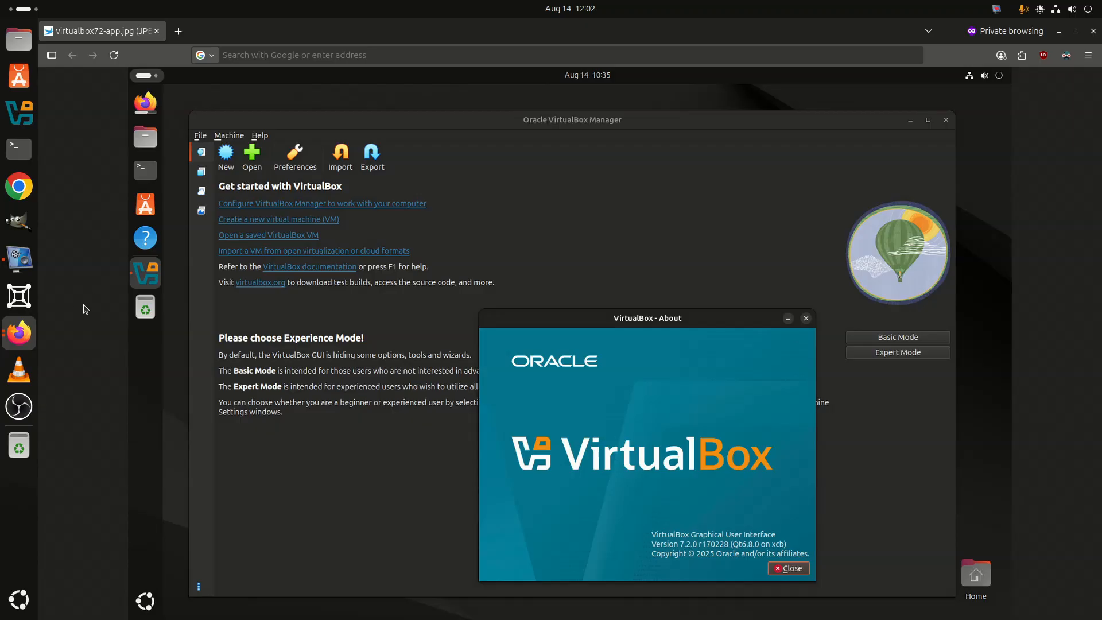
{"action": "mouse_move", "coordinate": [36, 302]}
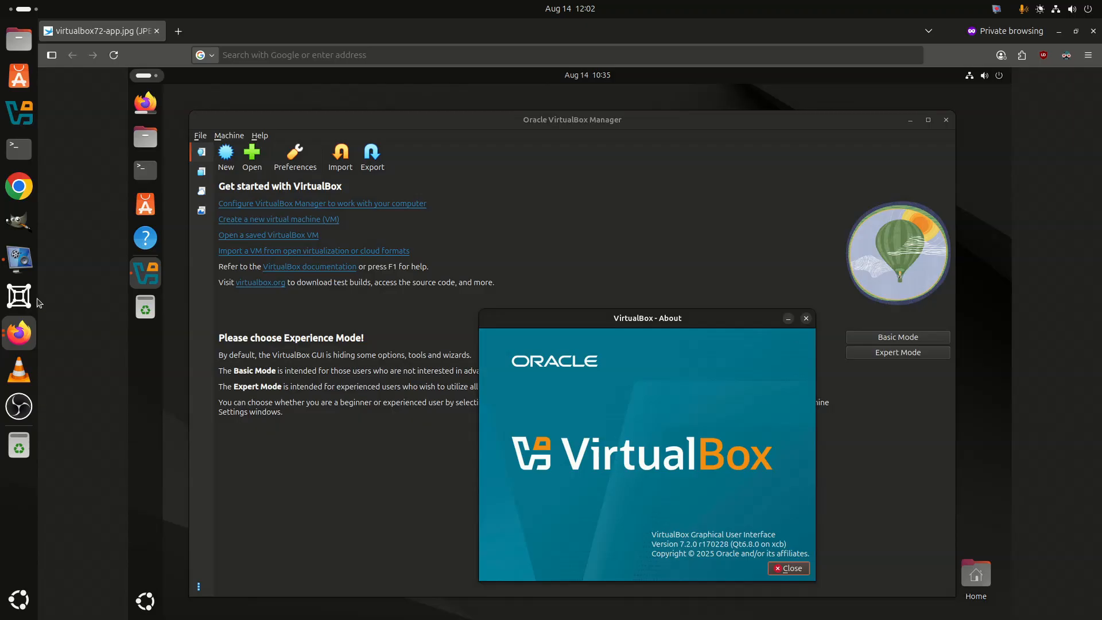
{"action": "mouse_move", "coordinate": [18, 259]}
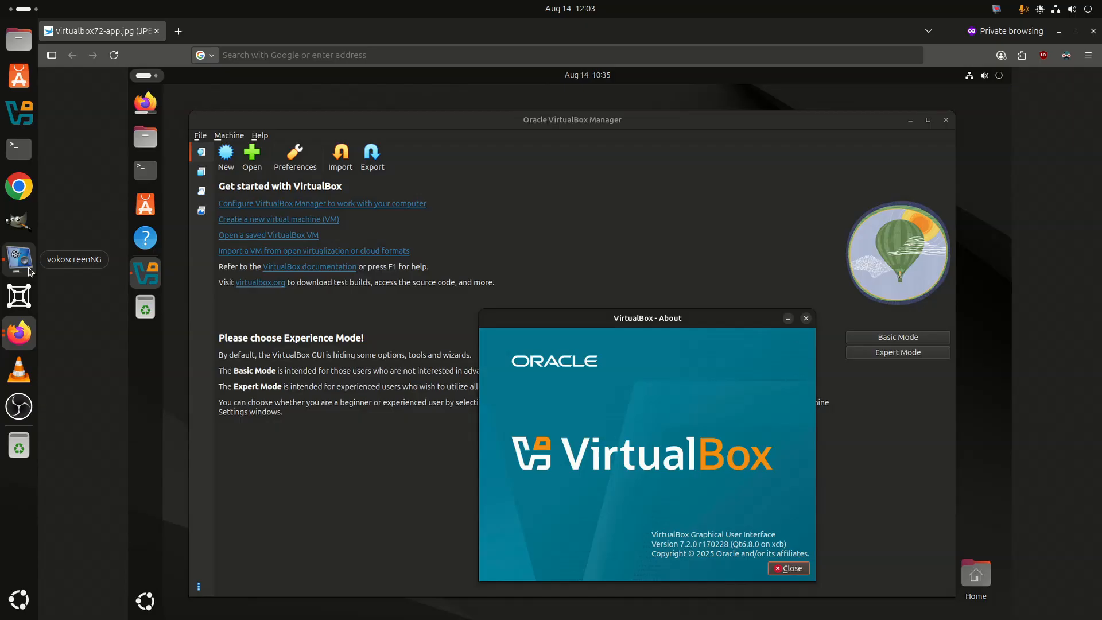
{"action": "mouse_move", "coordinate": [41, 272]}
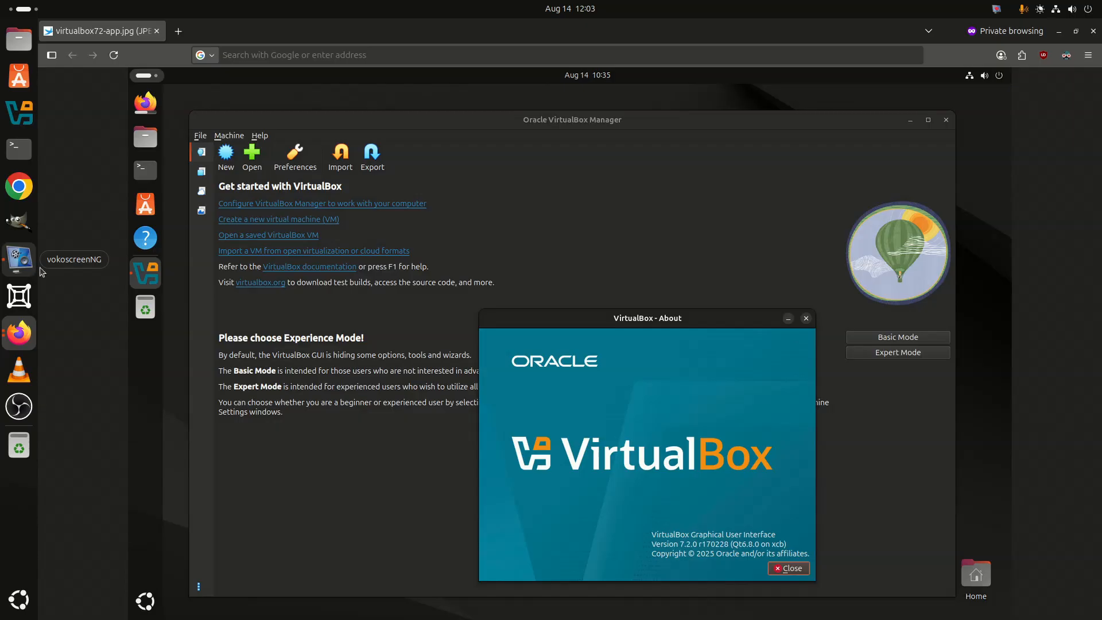